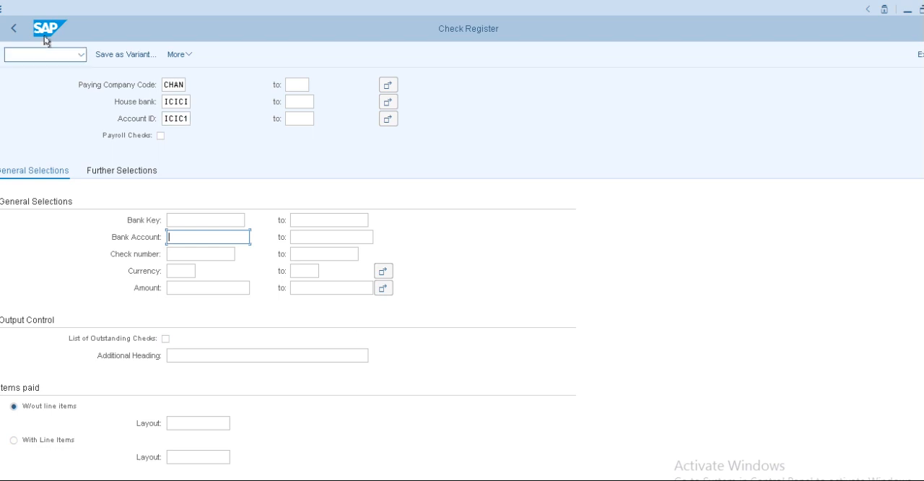
# Return to SAP Easy Access and launch transaction FCHN for a blank Check Register screen.
pyautogui.click(13, 28)
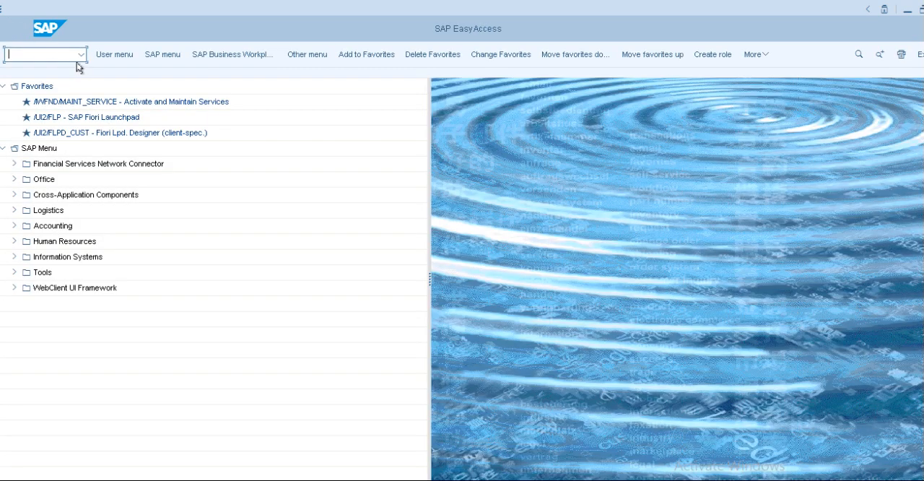
pyautogui.write('FCHN')
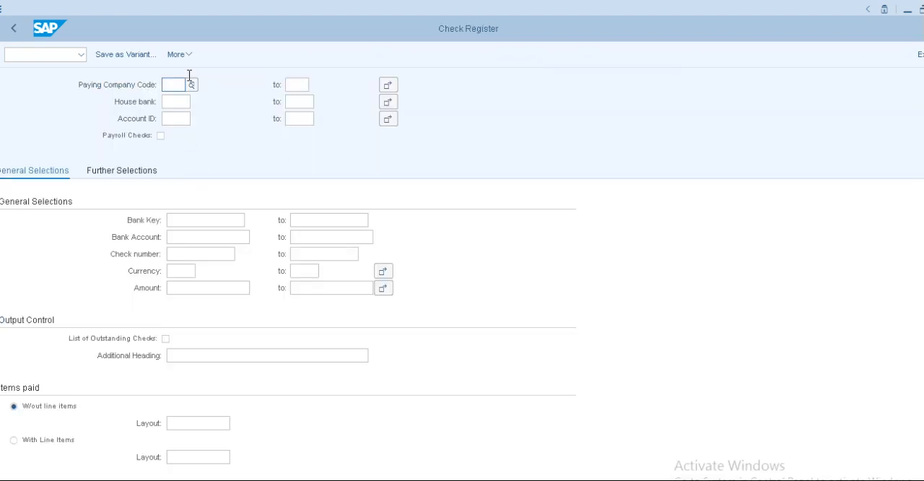
pyautogui.moveTo(607, 331)
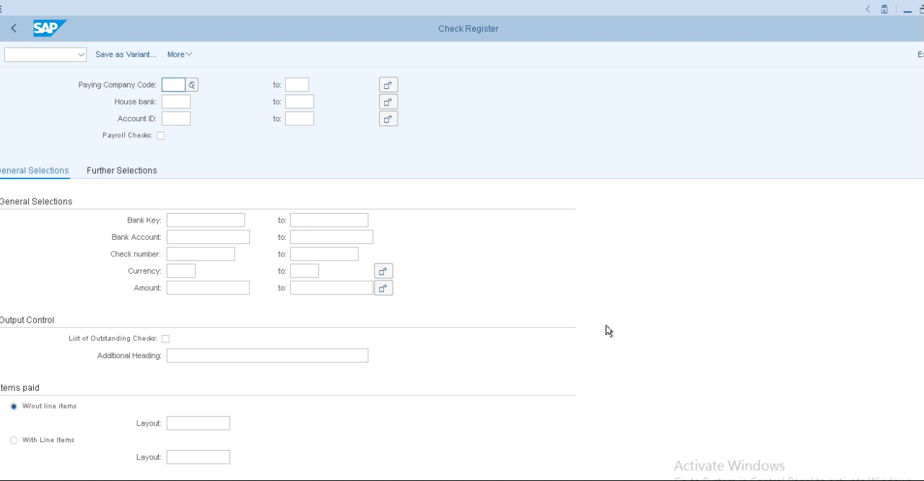
# Enter paying company code CHAN, house bank ICICI and account ID ICIC1.
pyautogui.click(172, 84)
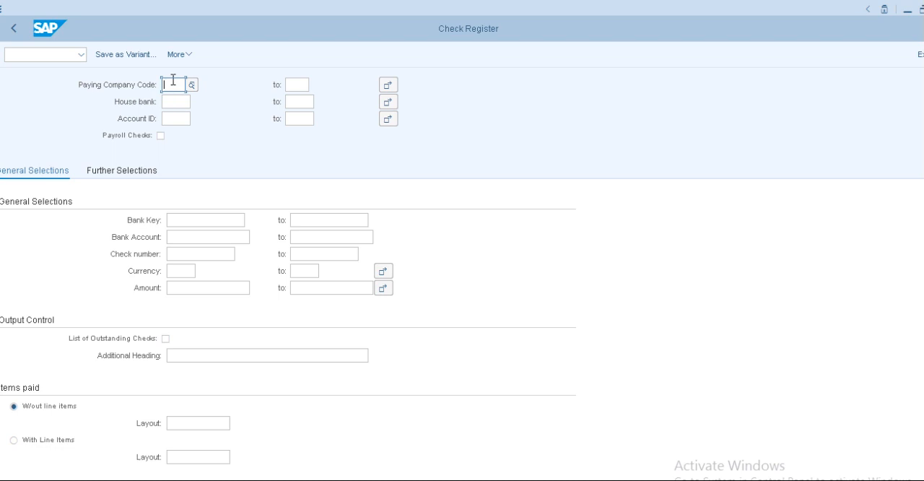
pyautogui.write('CHAN')
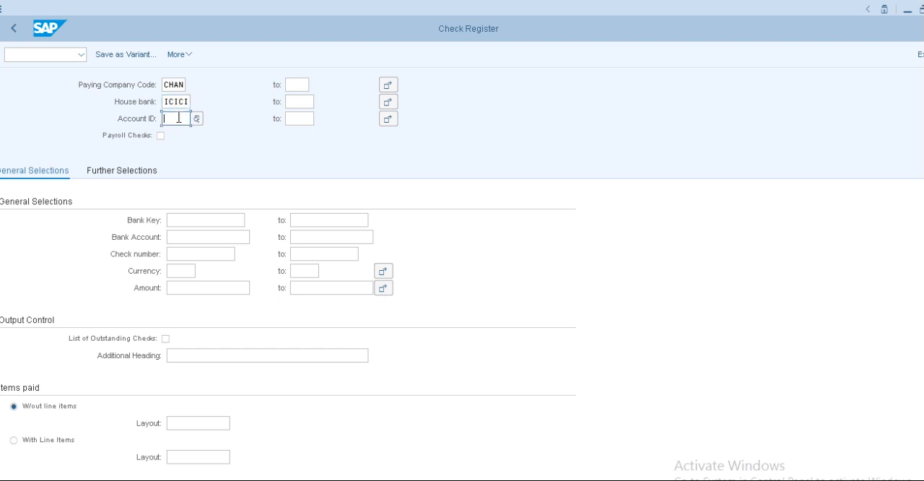
pyautogui.write('ICIC1')
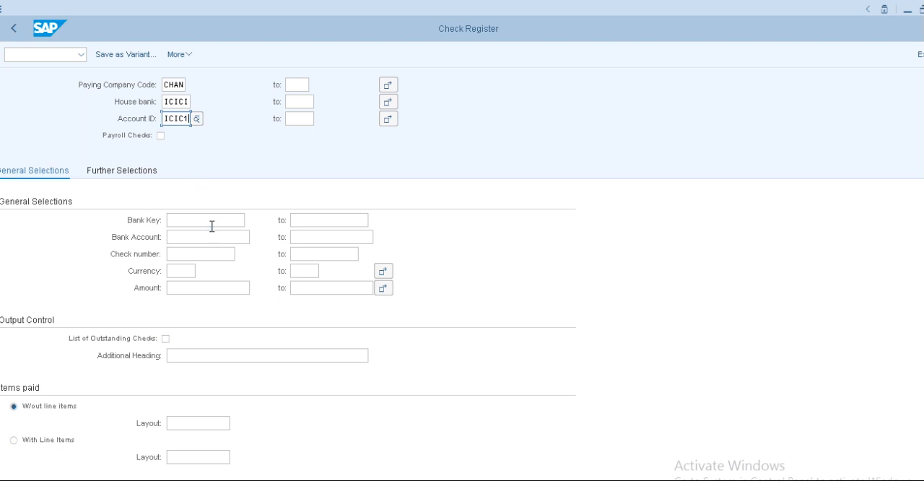
pyautogui.moveTo(159, 258)
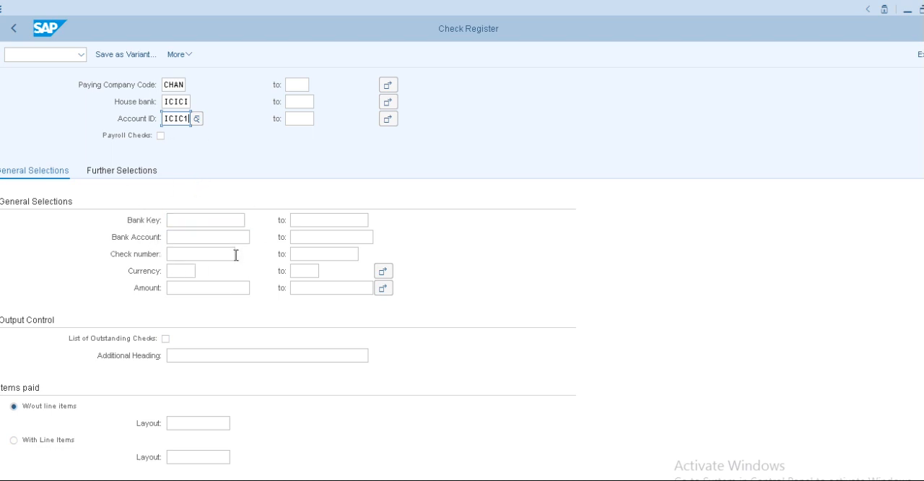
pyautogui.moveTo(171, 321)
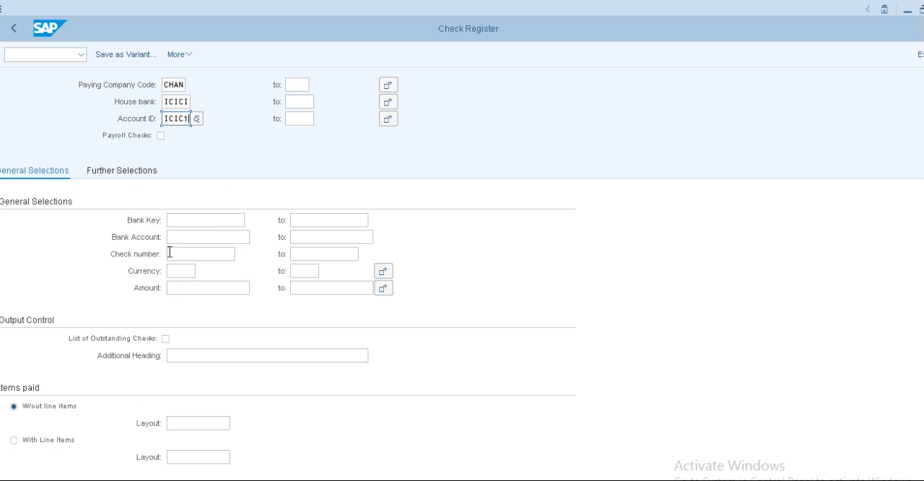
pyautogui.moveTo(137, 331)
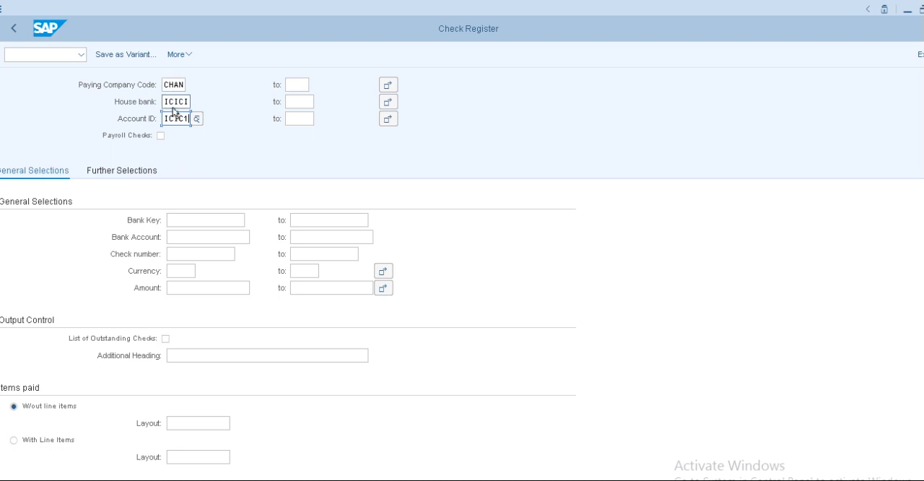
pyautogui.moveTo(172, 139)
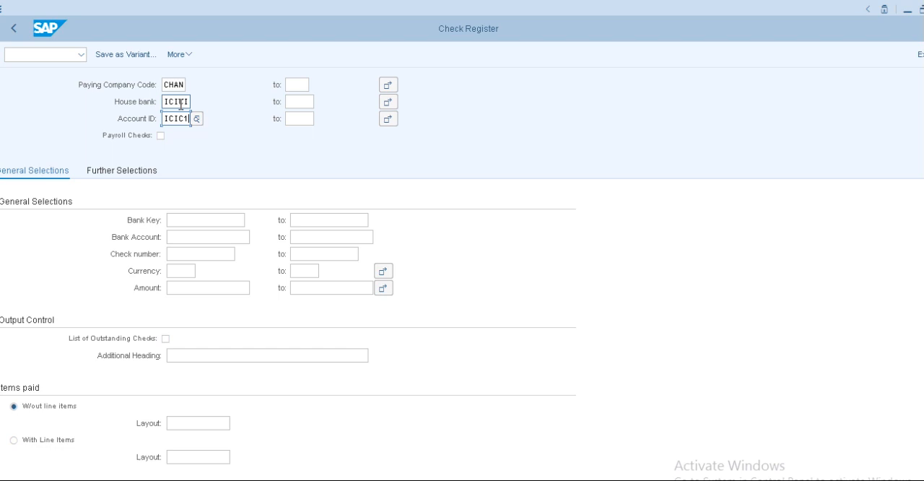
pyautogui.moveTo(679, 350)
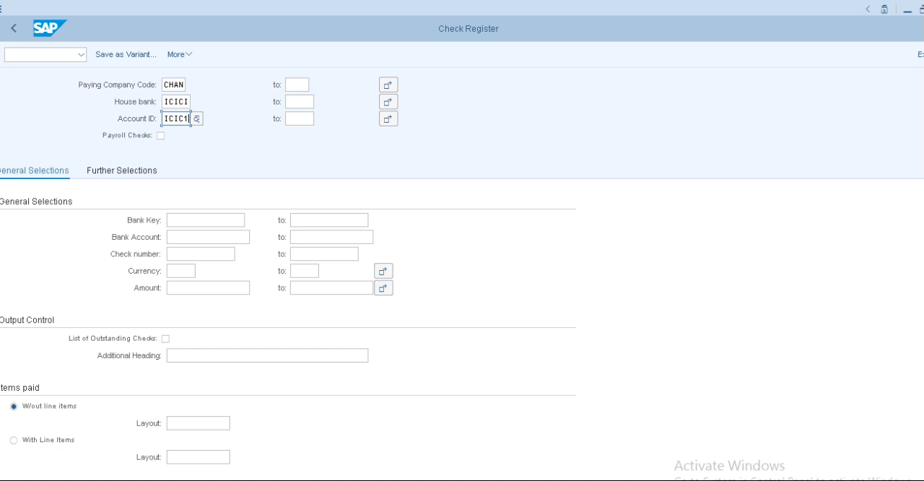
# Execute the report, listing cheques 101000–101008 totalling 74,800 INR.
pyautogui.scroll(-3)
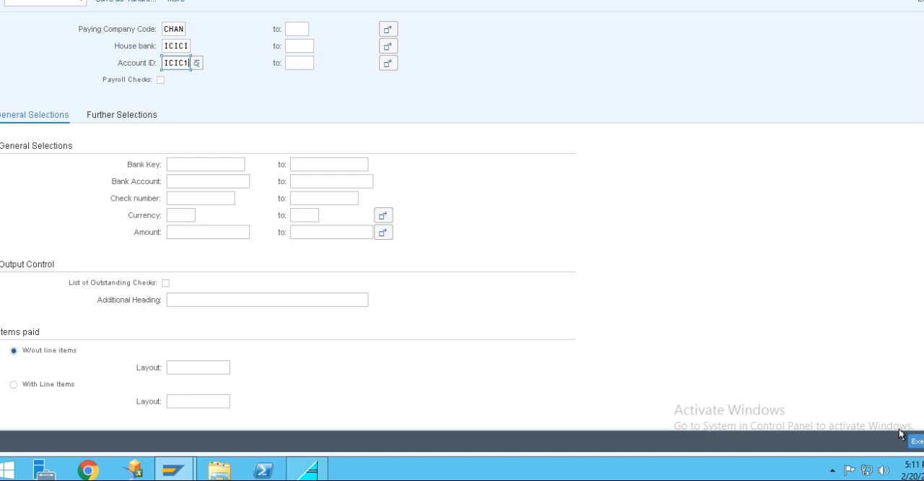
pyautogui.click(911, 425)
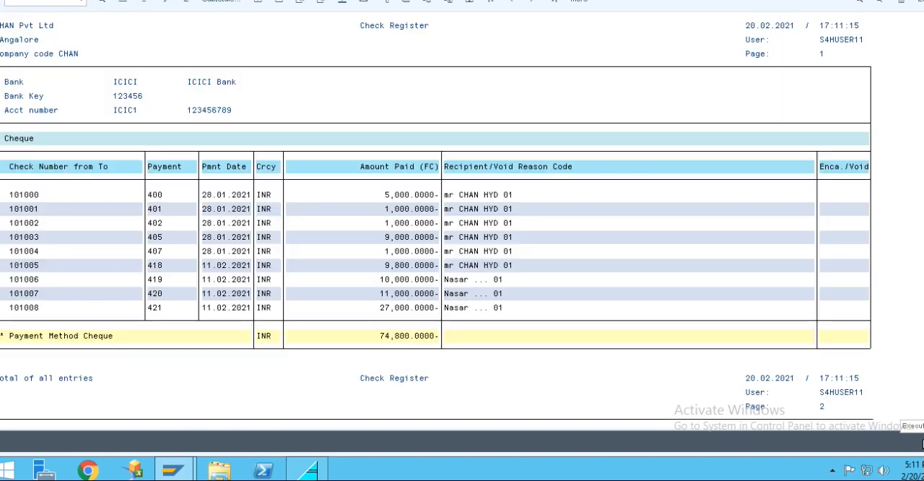
pyautogui.moveTo(112, 255)
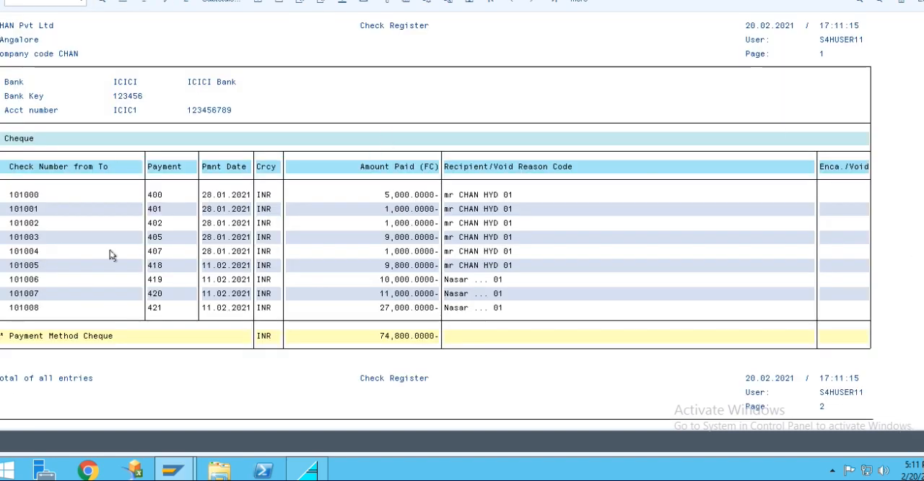
pyautogui.moveTo(52, 221)
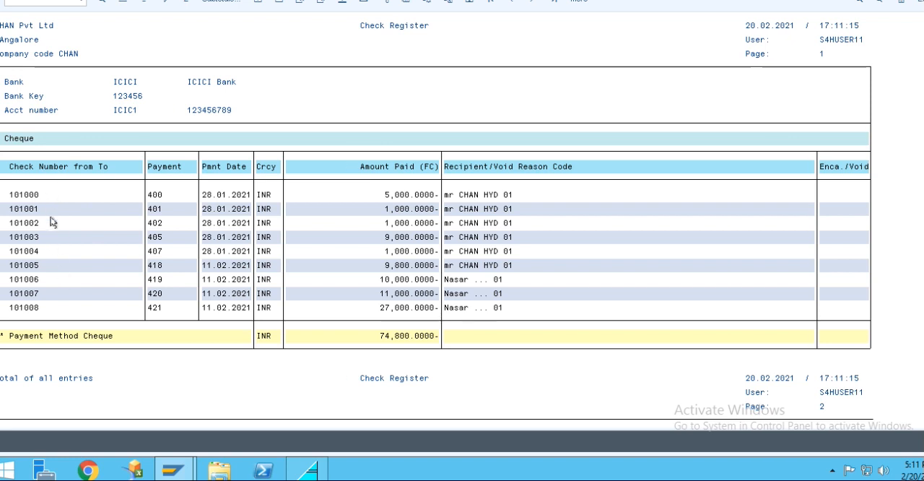
pyautogui.moveTo(43, 248)
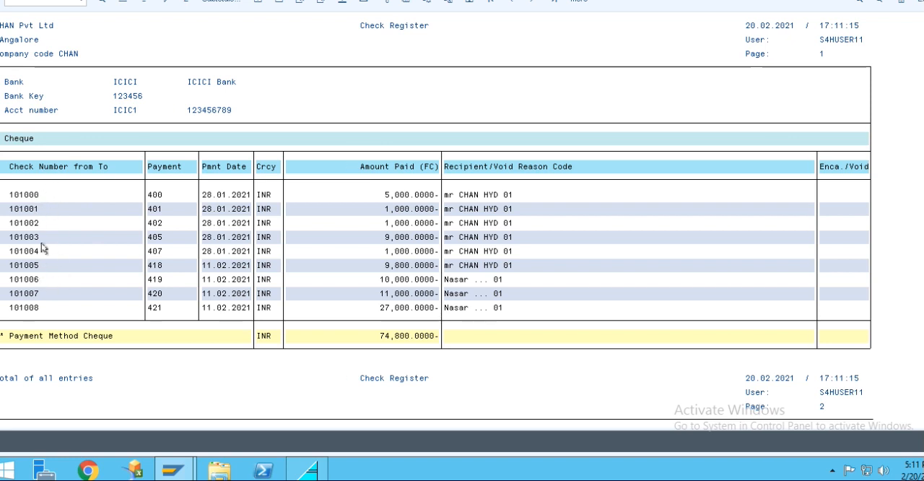
pyautogui.moveTo(49, 200)
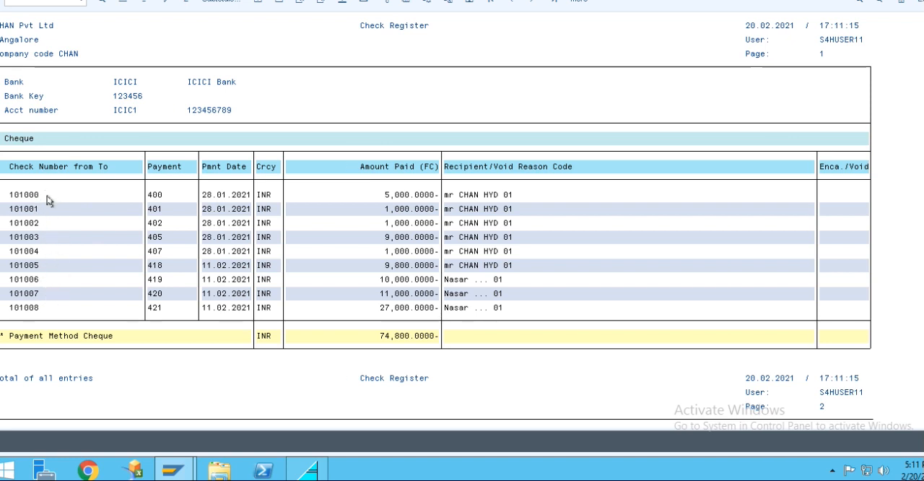
pyautogui.moveTo(162, 200)
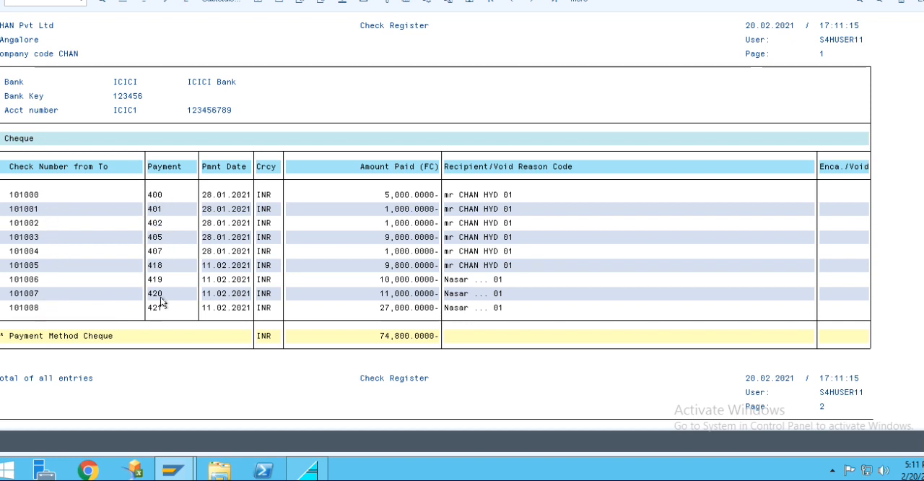
pyautogui.moveTo(260, 208)
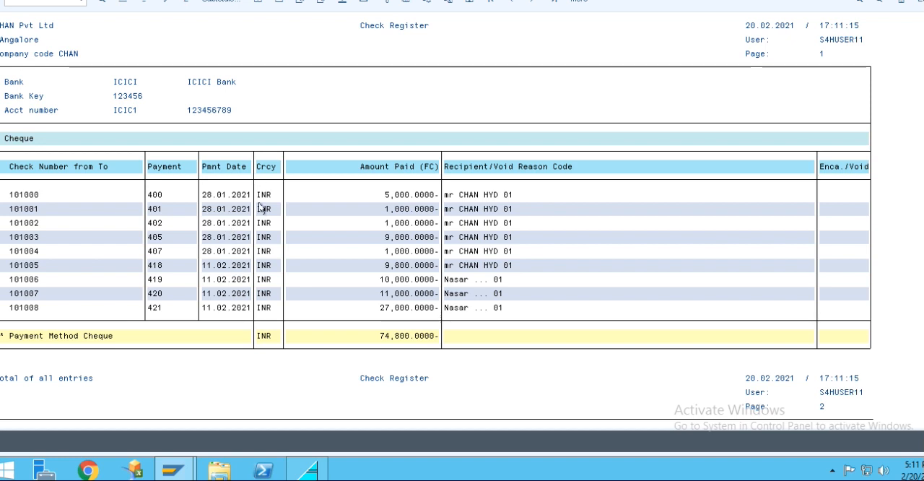
pyautogui.moveTo(362, 299)
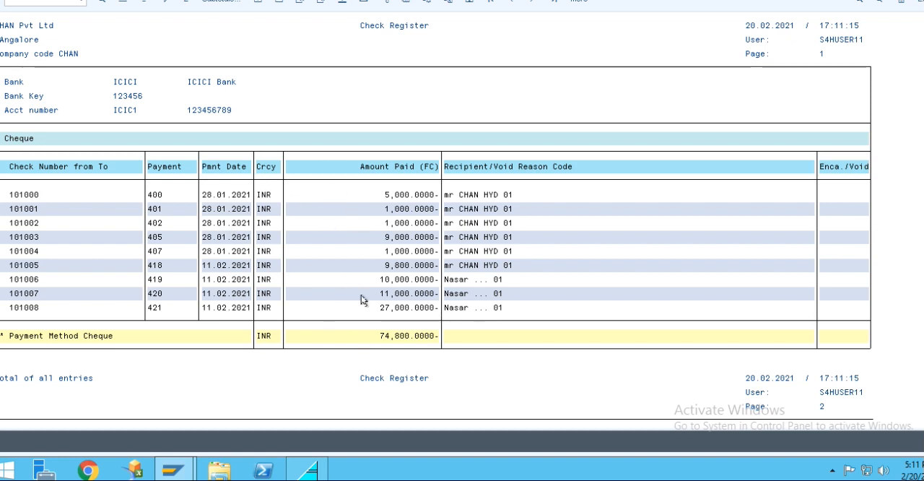
pyautogui.moveTo(405, 365)
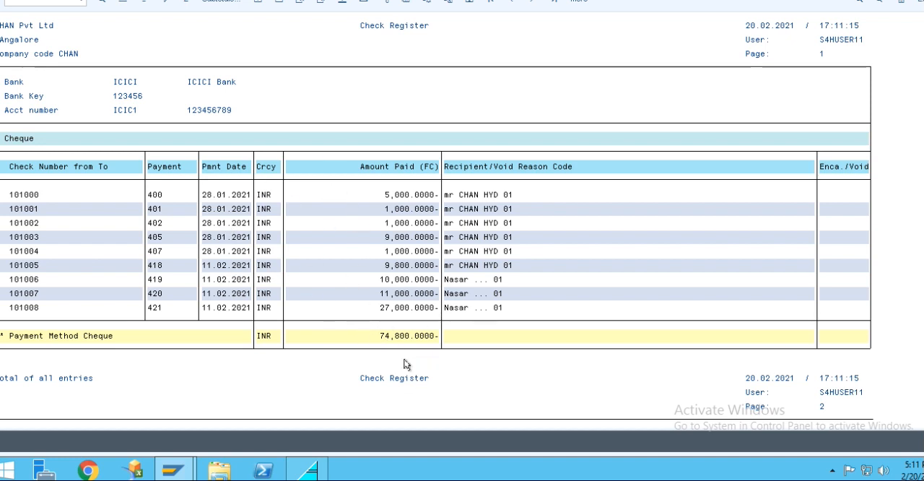
pyautogui.moveTo(403, 323)
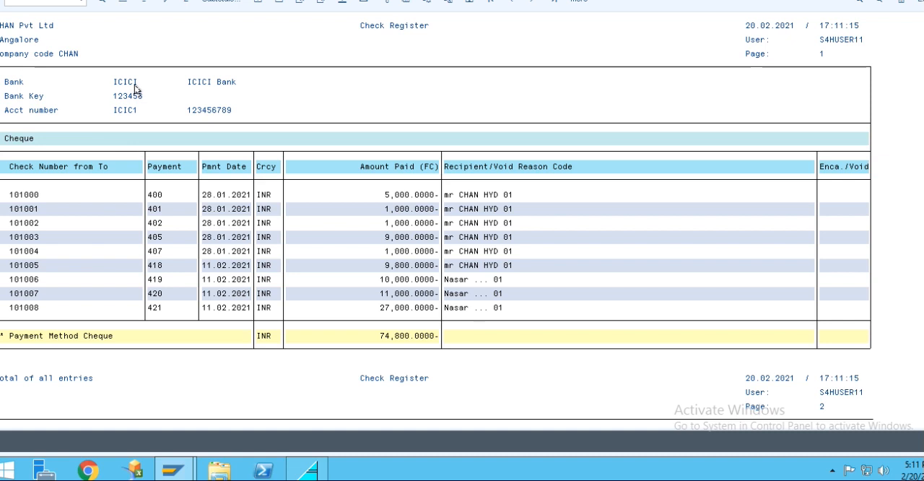
pyautogui.moveTo(148, 122)
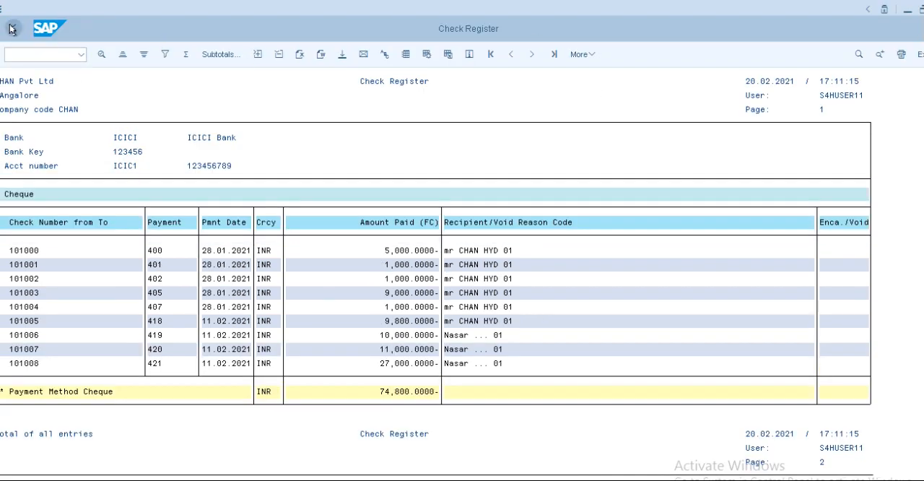
# Go back from the cheque list to the selection screen keeping CHAN, ICICI, ICIC1.
pyautogui.click(13, 27)
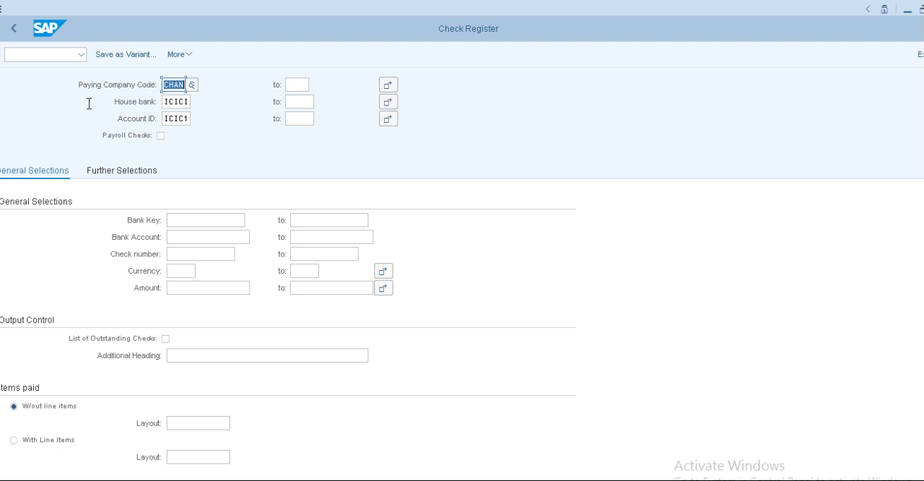